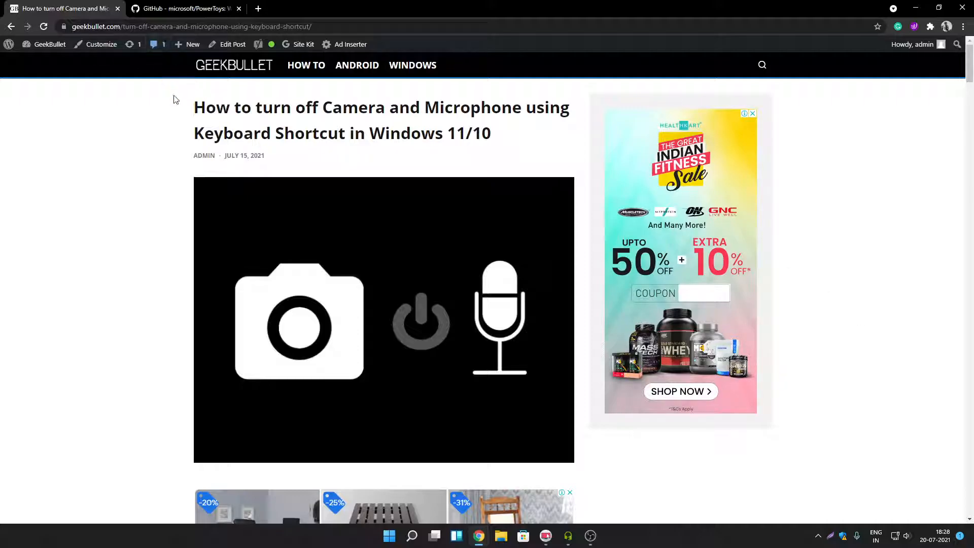
# Switch to the microsoft/PowerToys GitHub repository page
pyautogui.click(183, 9)
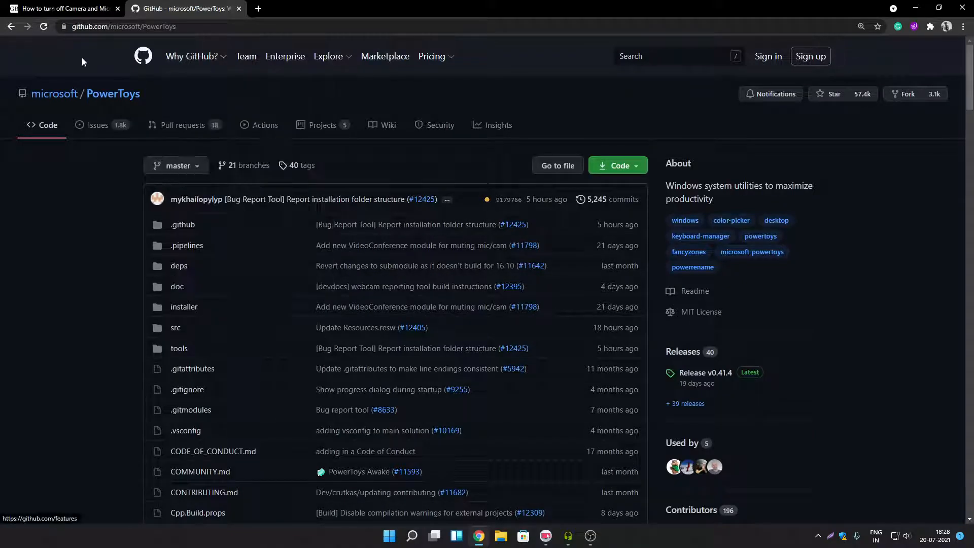
pyautogui.moveTo(57, 85)
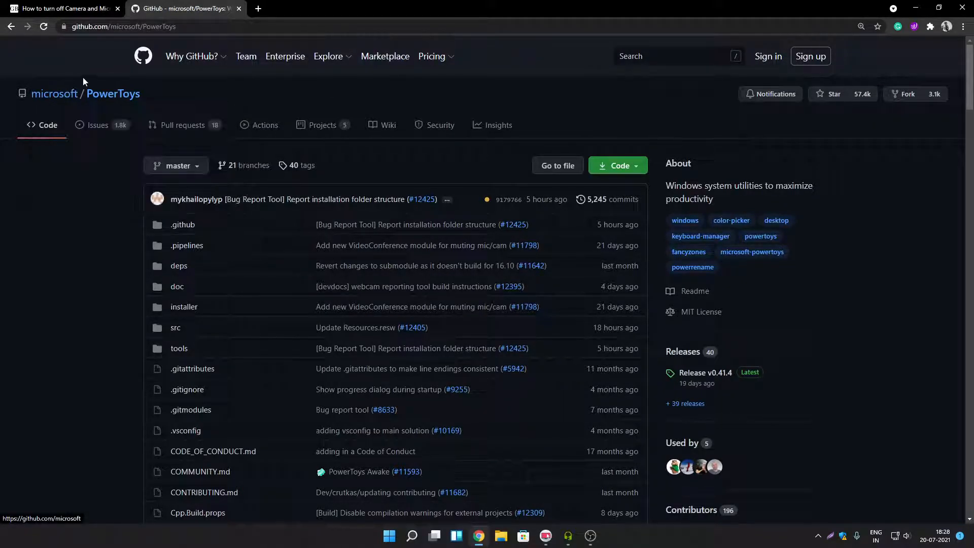
pyautogui.moveTo(273, 123)
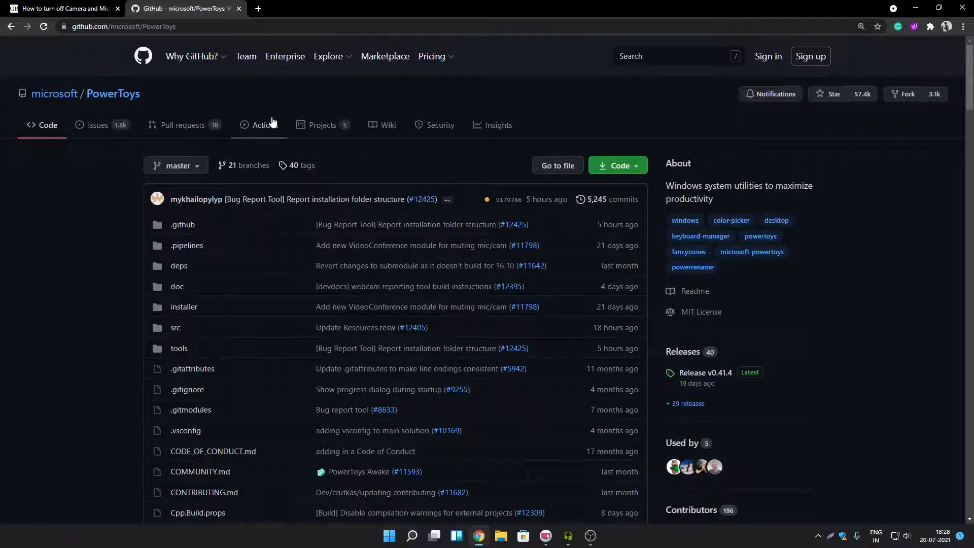
pyautogui.moveTo(201, 126)
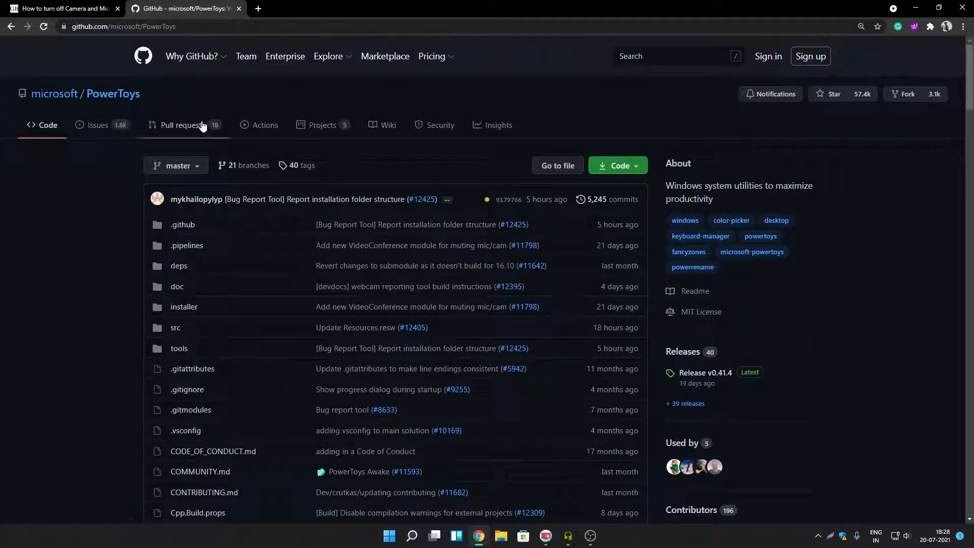
pyautogui.moveTo(207, 131)
pyautogui.write('experimental')
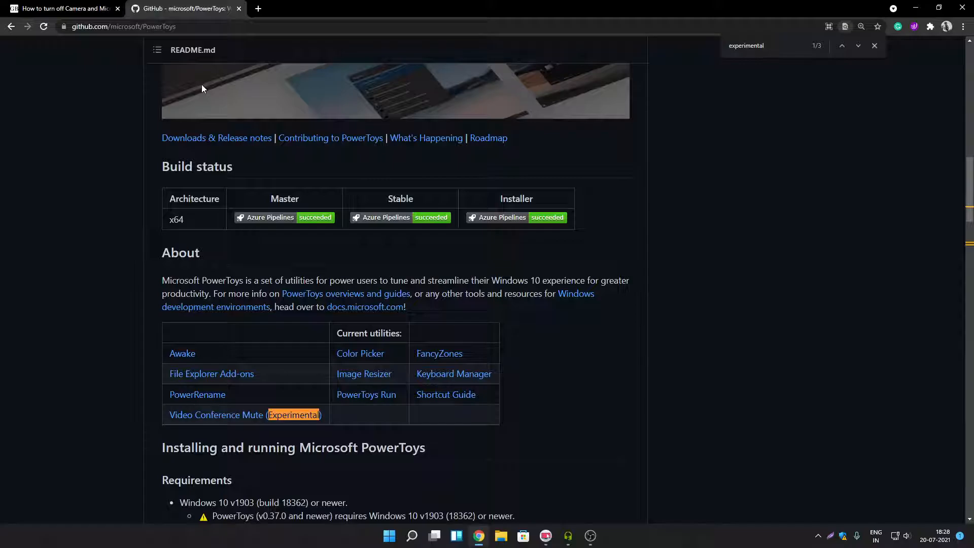
# Reach the Experimental v0.36 PowerToys release page and its Assets list
pyautogui.click(858, 46)
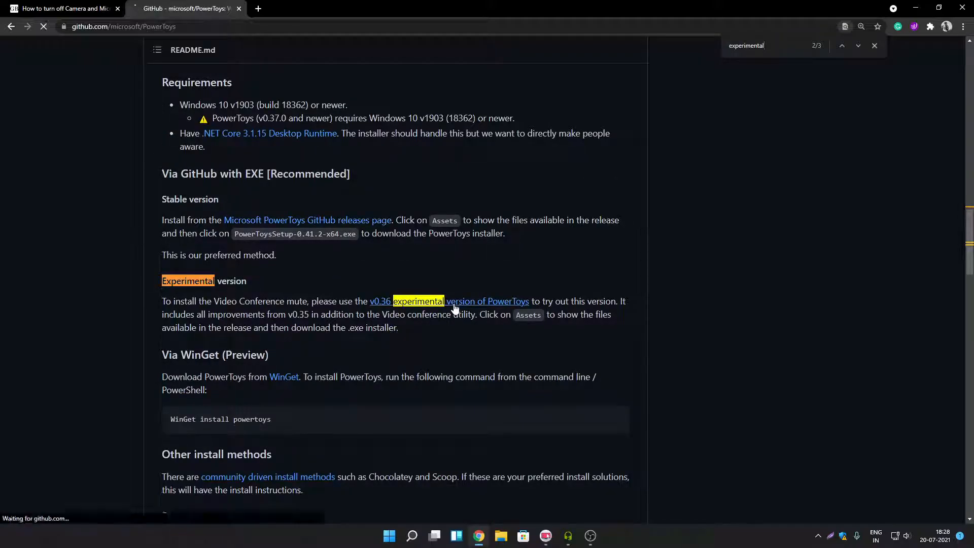
pyautogui.click(380, 302)
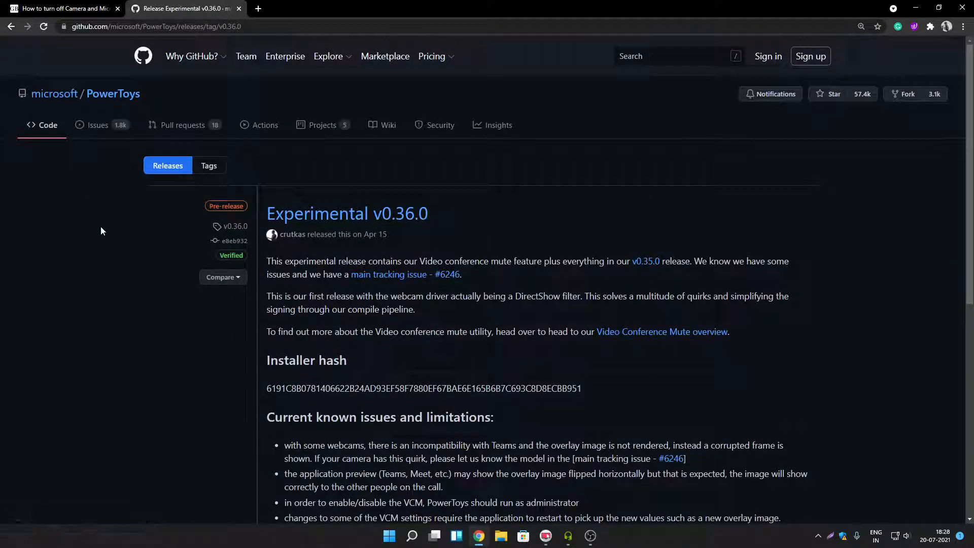
pyautogui.moveTo(91, 214)
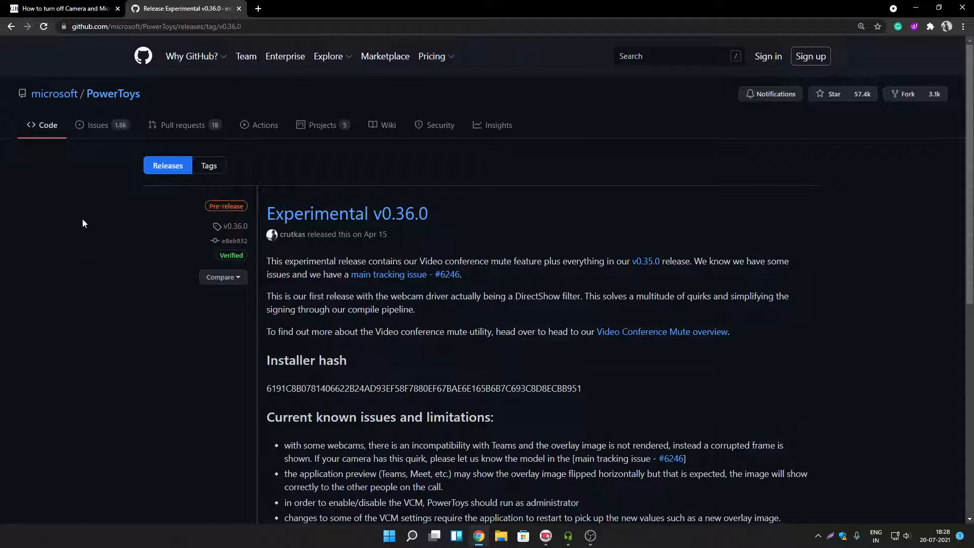
pyautogui.moveTo(92, 229)
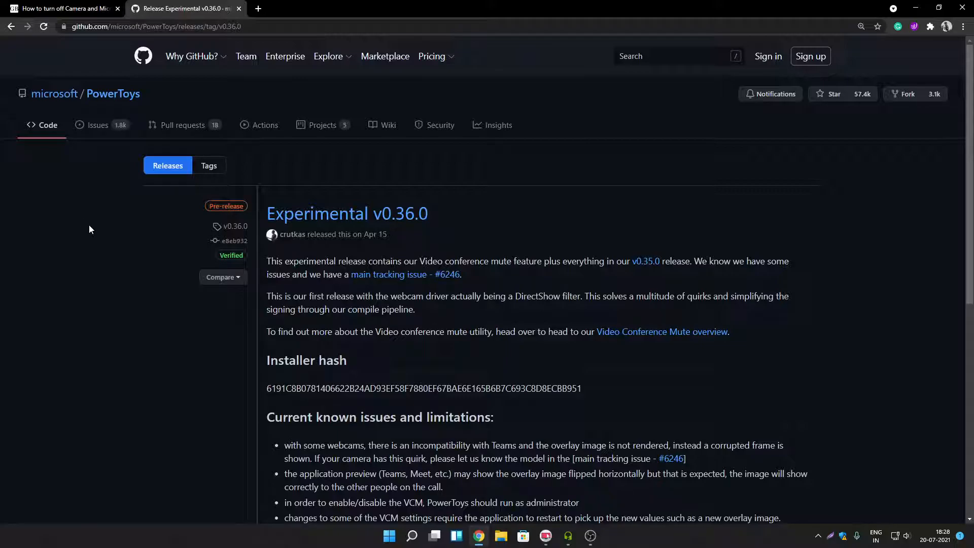
pyautogui.scroll(-3)
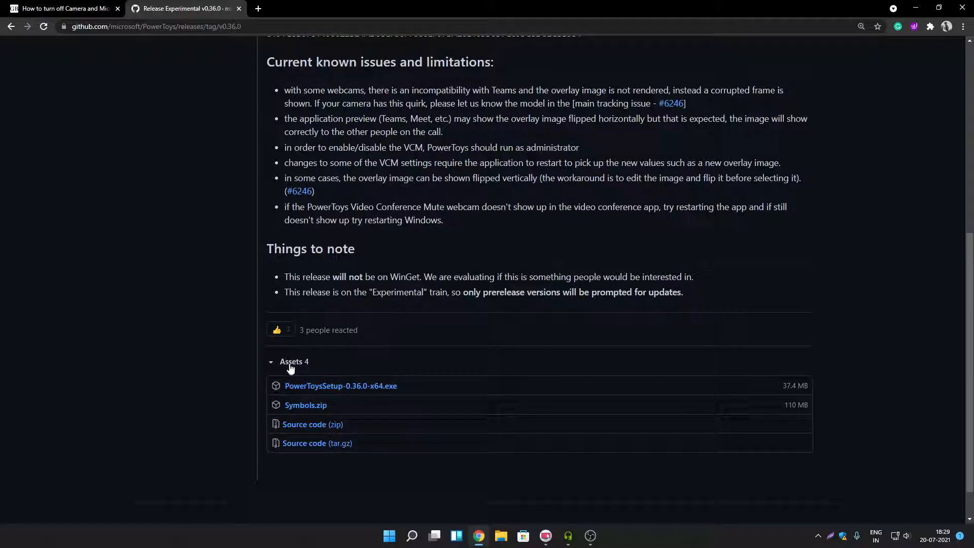
pyautogui.moveTo(360, 394)
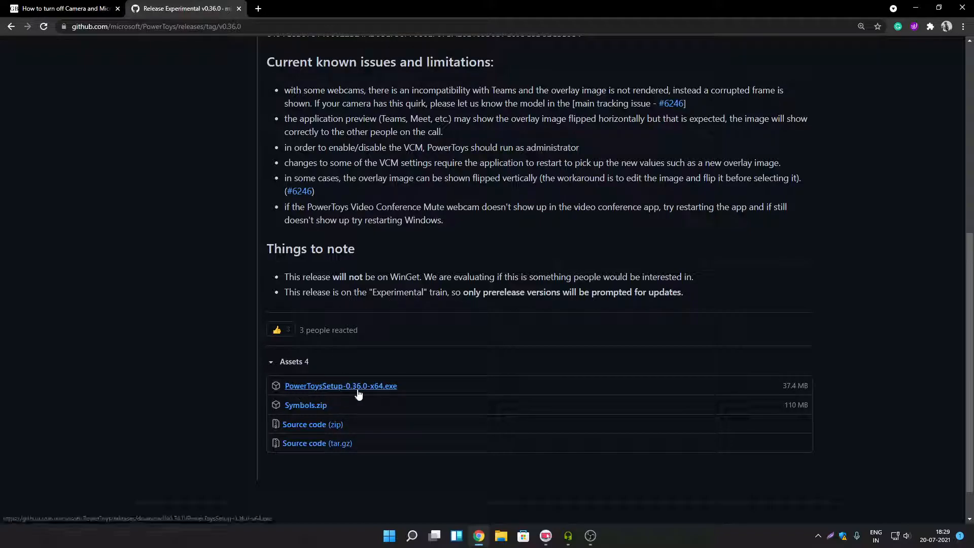
# Start downloading PowerToysSetup-0.36.0-x64.exe, then dismiss the Save As dialog
pyautogui.click(341, 386)
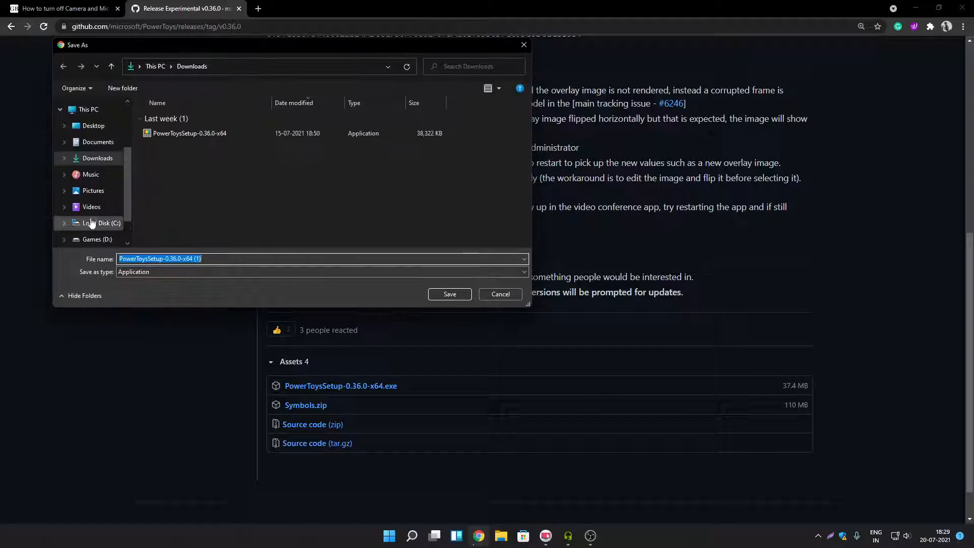
pyautogui.moveTo(222, 154)
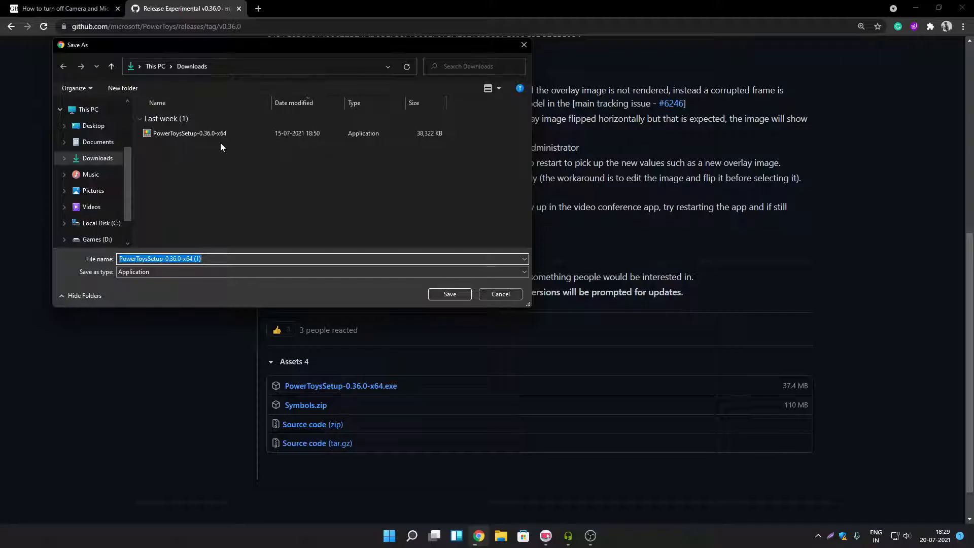
pyautogui.click(500, 294)
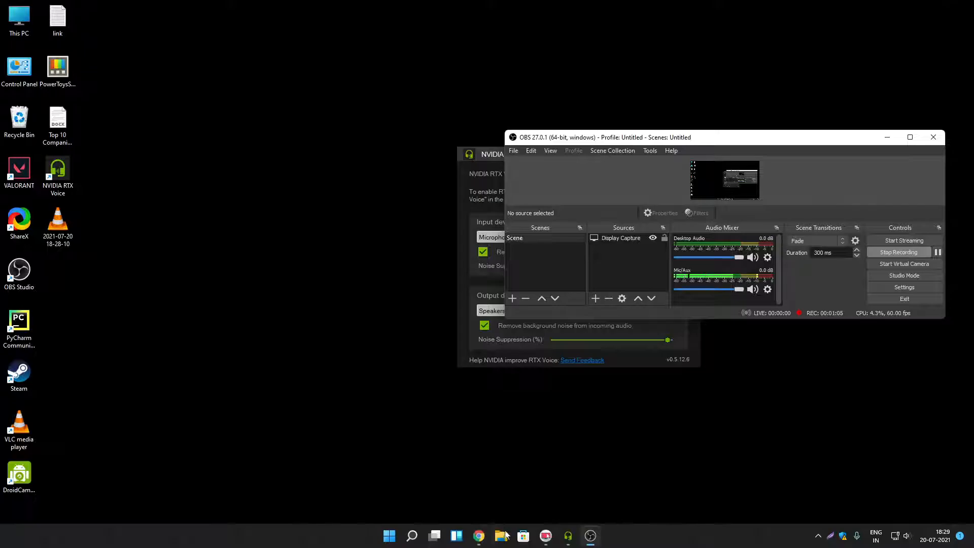
# Run the downloaded PowerToys setup file from Downloads as administrator
pyautogui.click(501, 535)
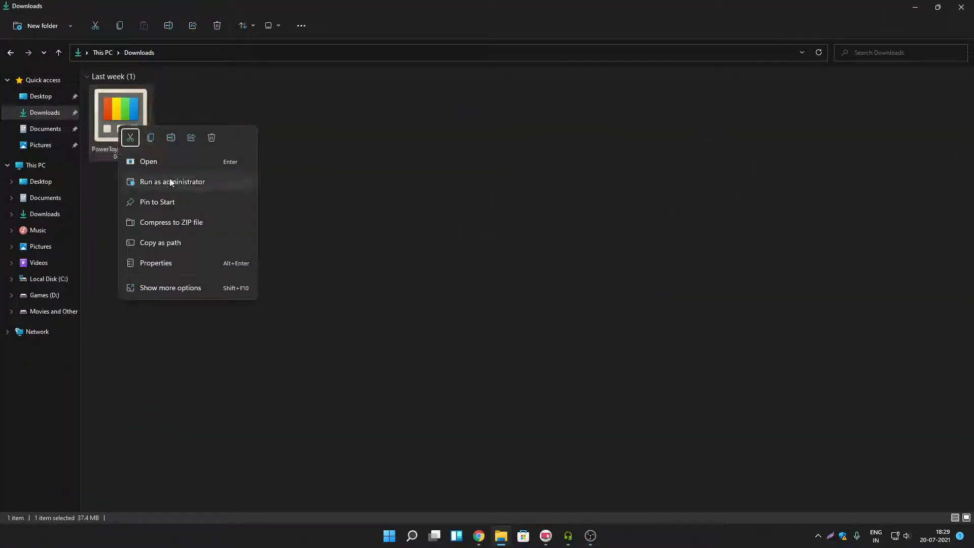
pyautogui.click(172, 182)
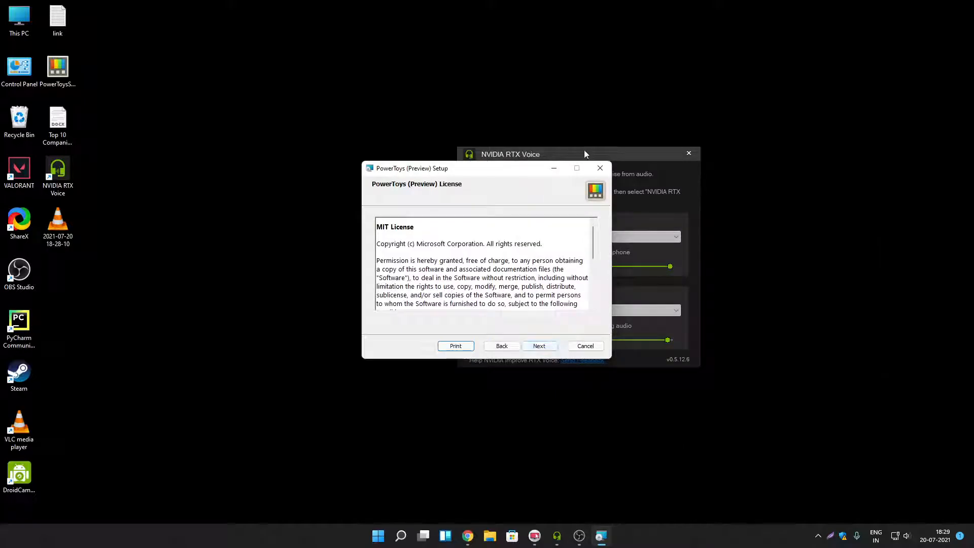
# Accept the license, add a desktop shortcut, install PowerToys and finish the wizard
pyautogui.click(539, 345)
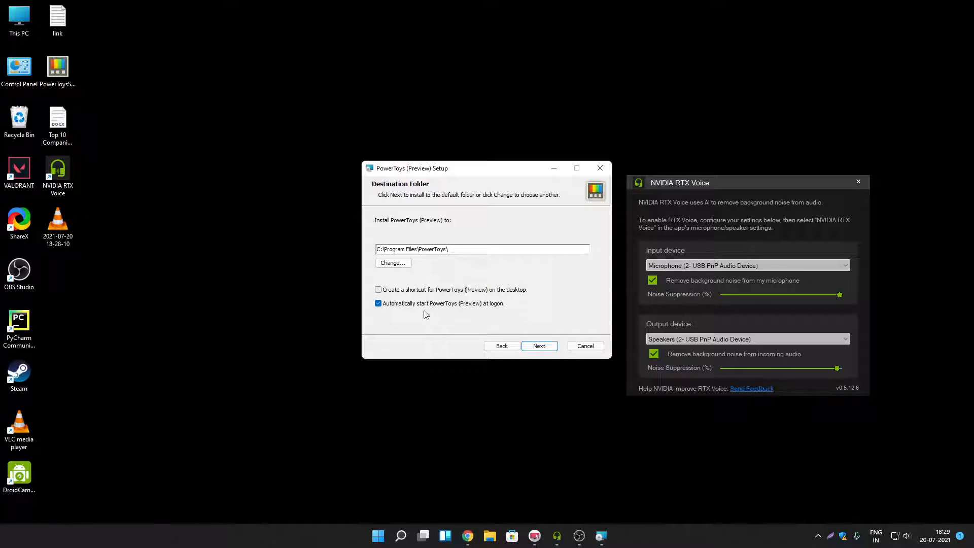
pyautogui.moveTo(430, 312)
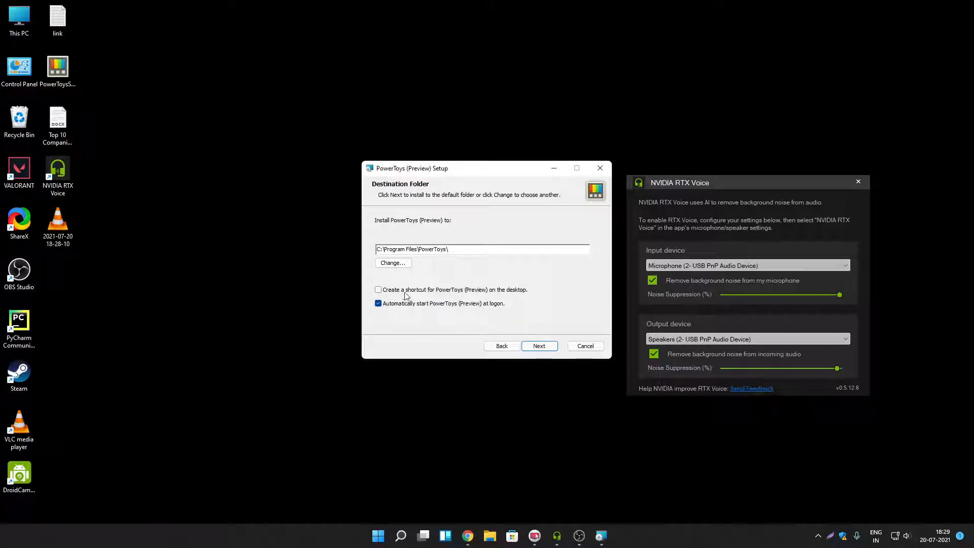
pyautogui.click(377, 289)
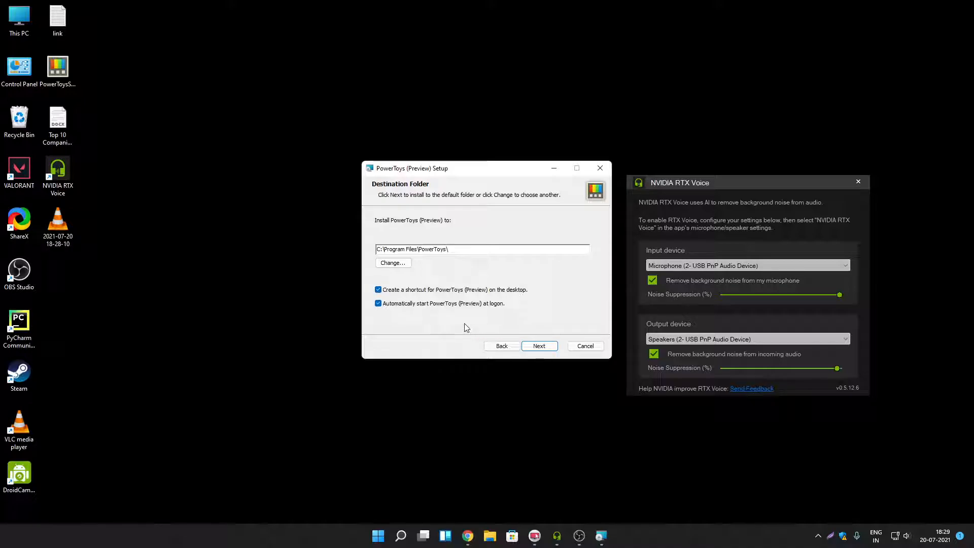
pyautogui.click(540, 345)
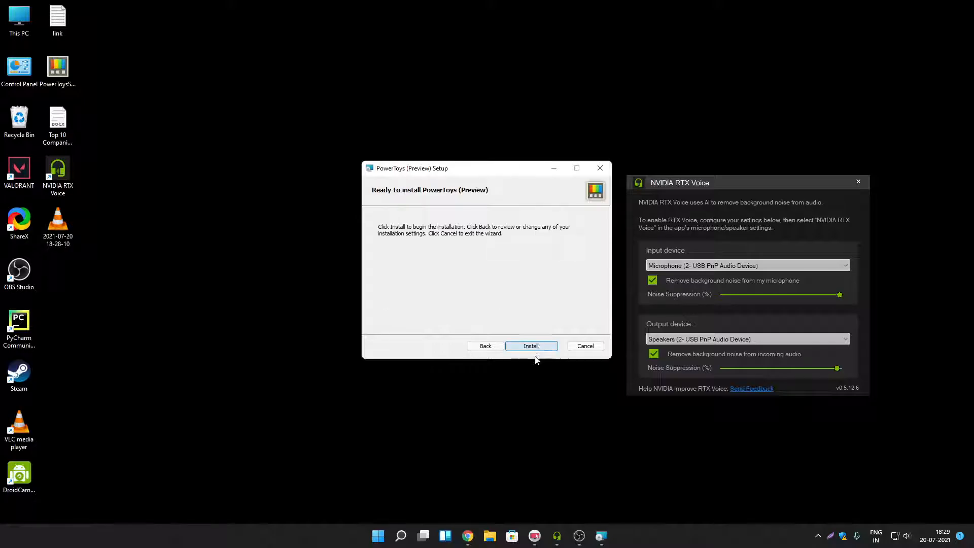
pyautogui.click(531, 346)
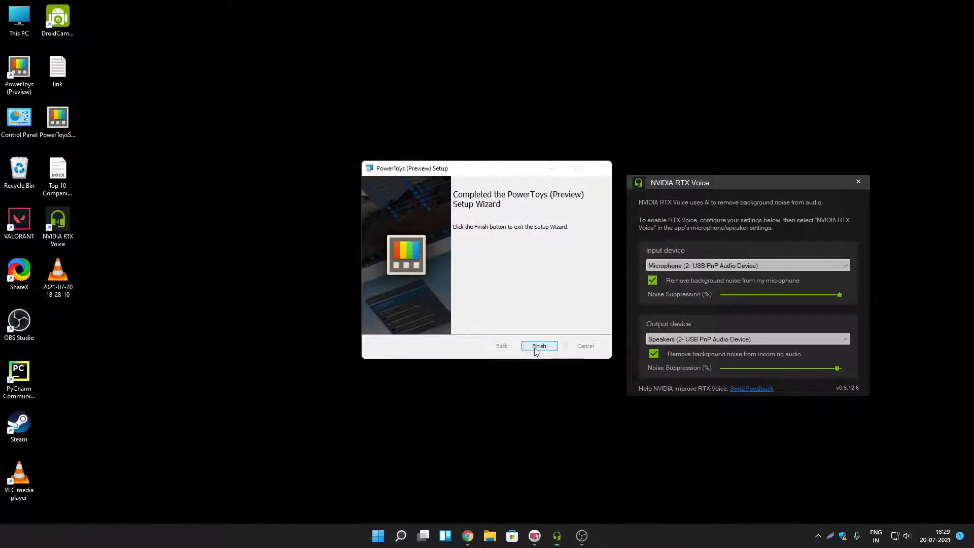
pyautogui.click(539, 346)
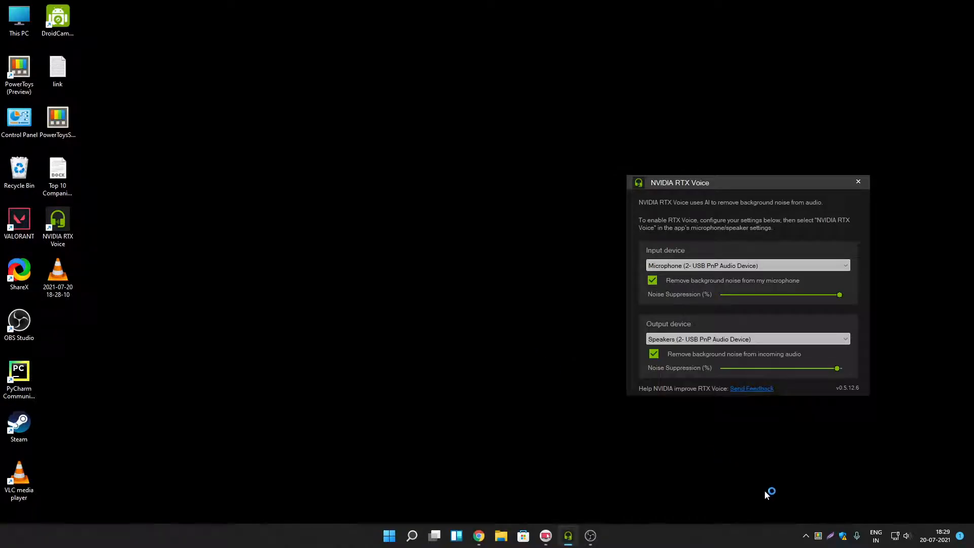
pyautogui.moveTo(807, 536)
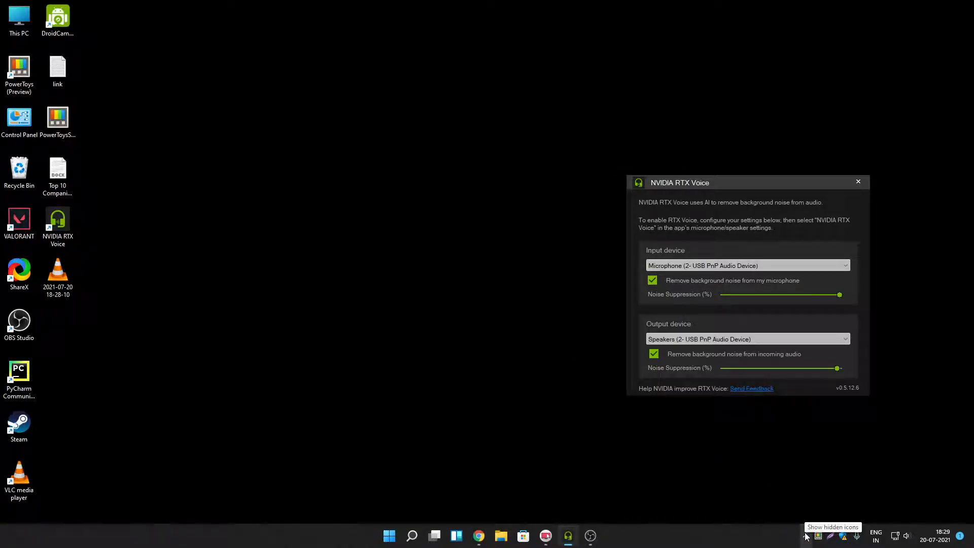
# Reveal the tray icons and maximize the PowerToys Settings window on General
pyautogui.click(805, 535)
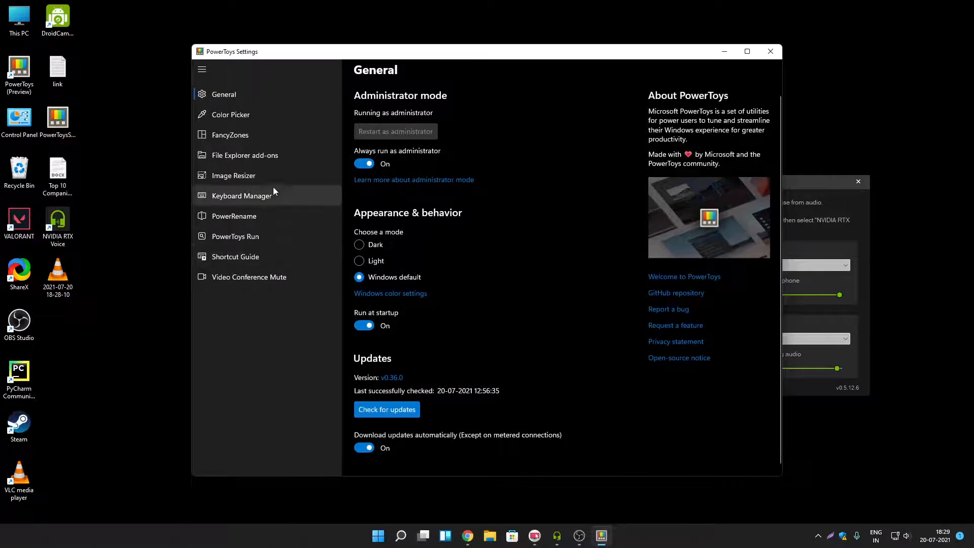
pyautogui.click(747, 51)
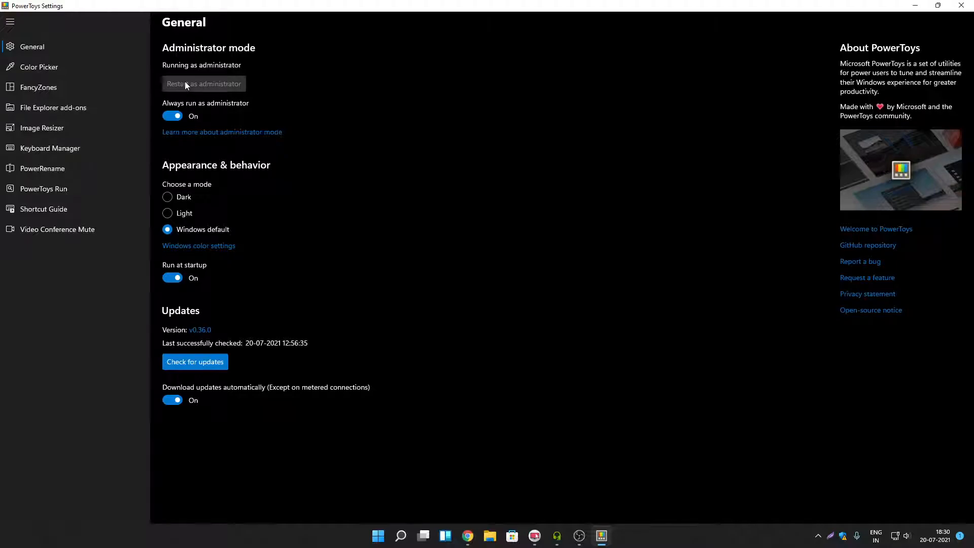
pyautogui.moveTo(218, 111)
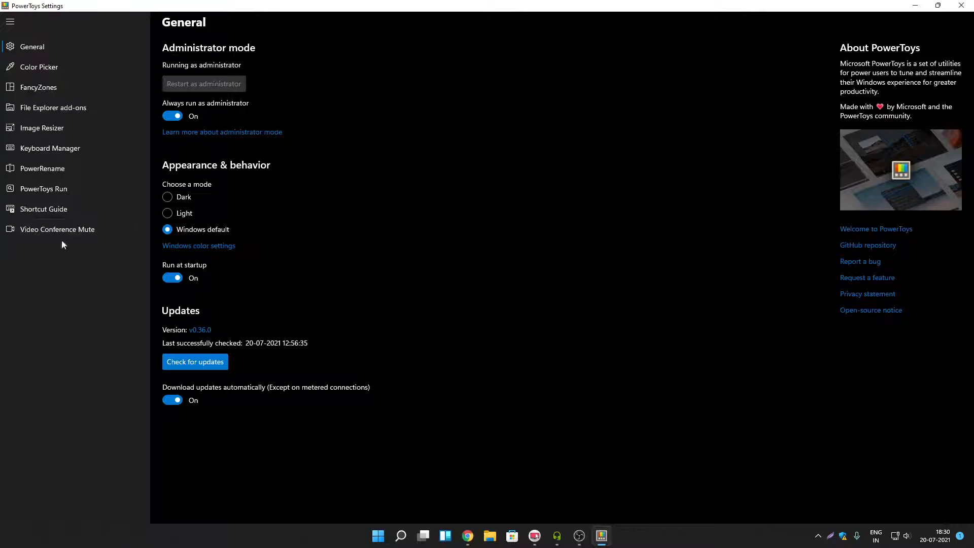
pyautogui.click(57, 229)
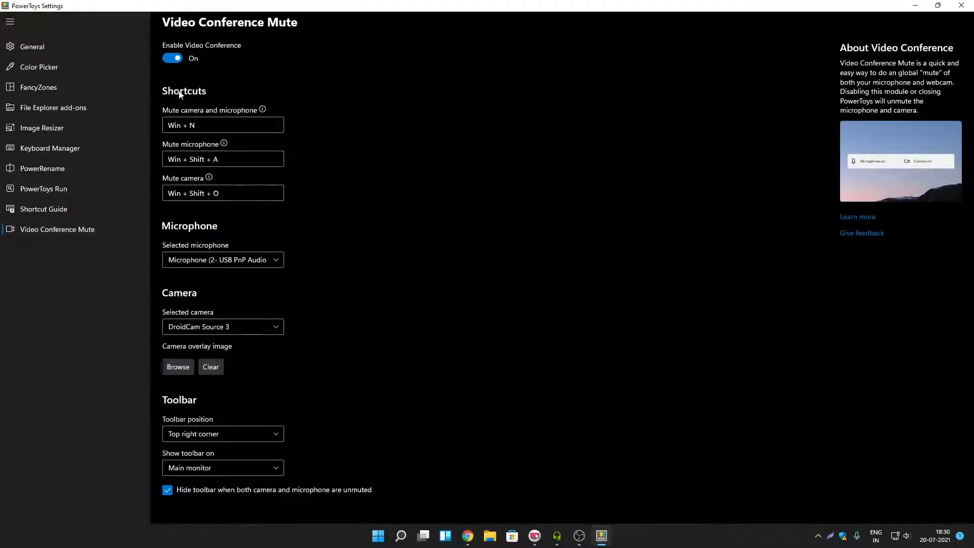
pyautogui.moveTo(309, 104)
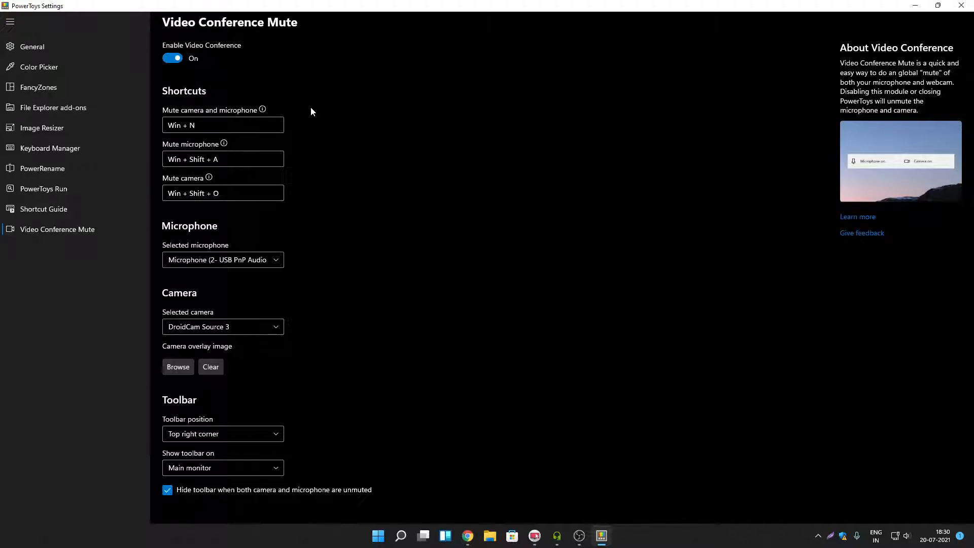
pyautogui.moveTo(279, 243)
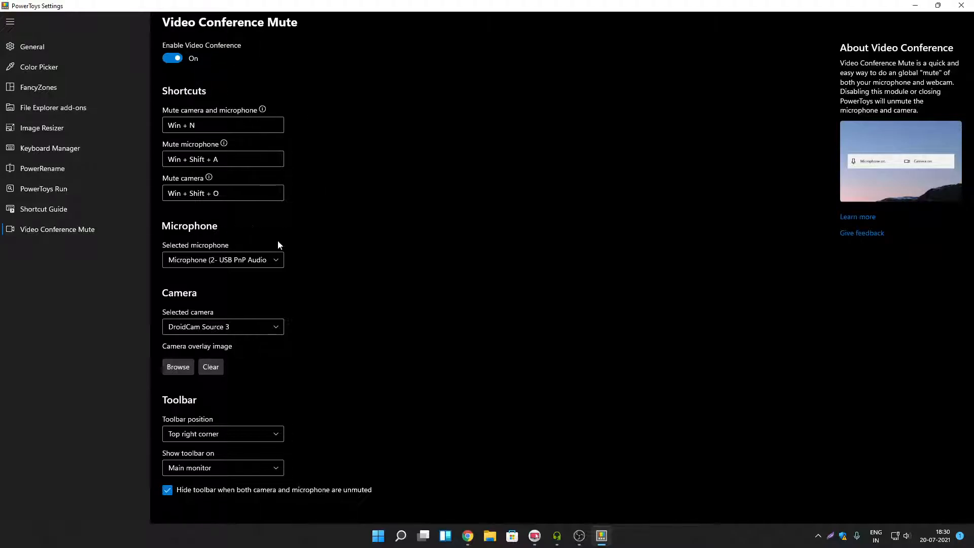
pyautogui.click(223, 260)
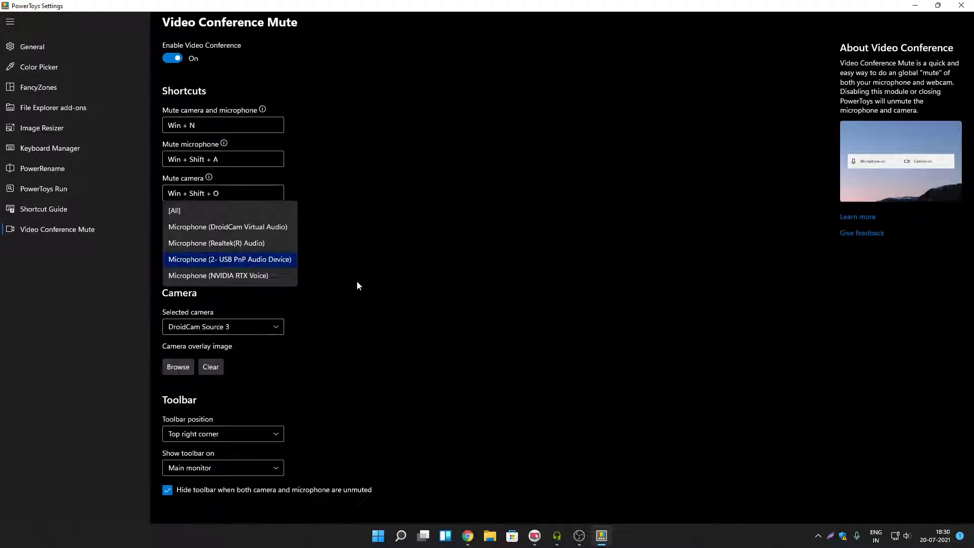
pyautogui.click(217, 275)
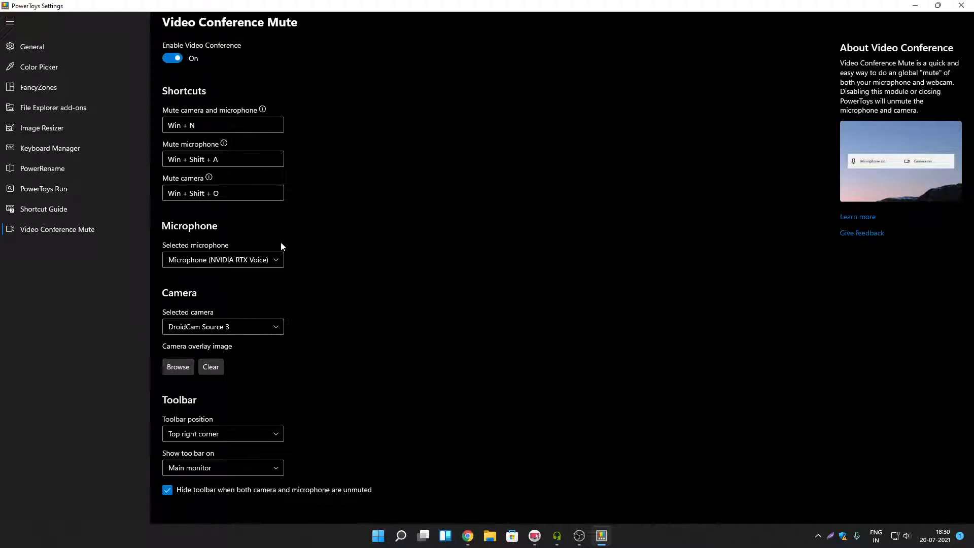
pyautogui.click(222, 327)
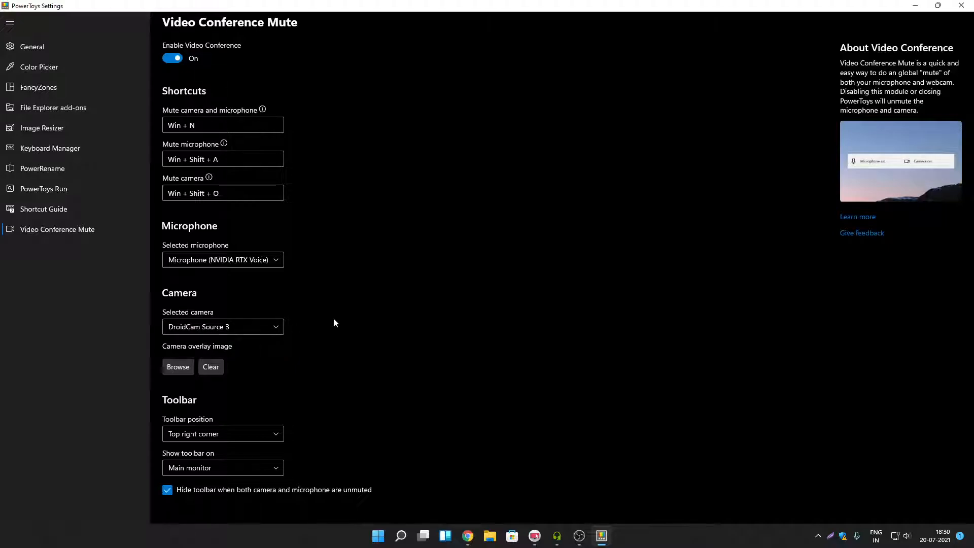
pyautogui.moveTo(202, 308)
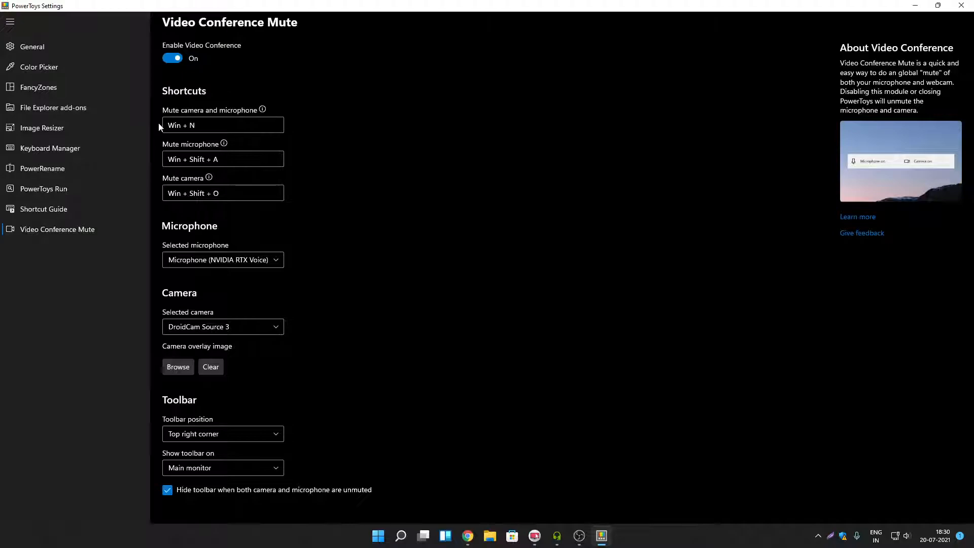
pyautogui.moveTo(367, 182)
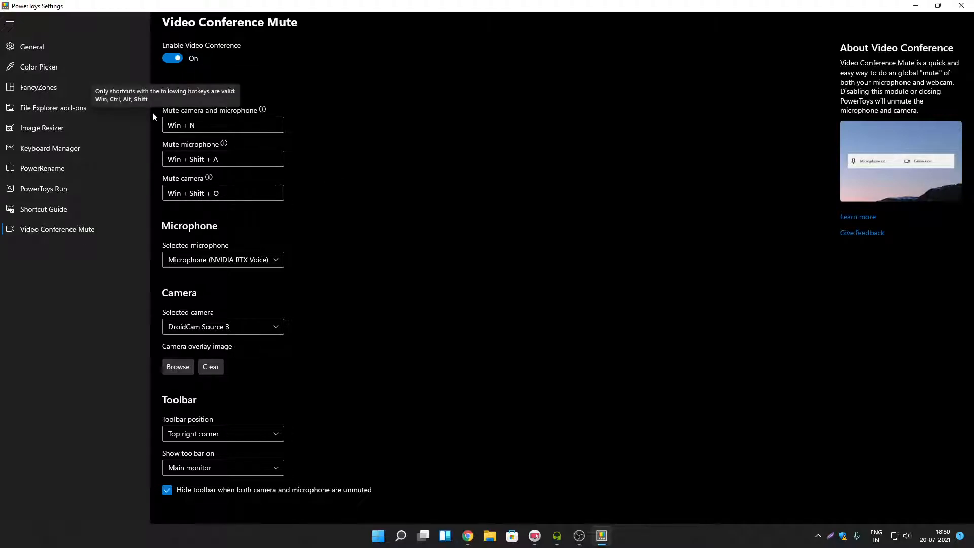
pyautogui.moveTo(308, 122)
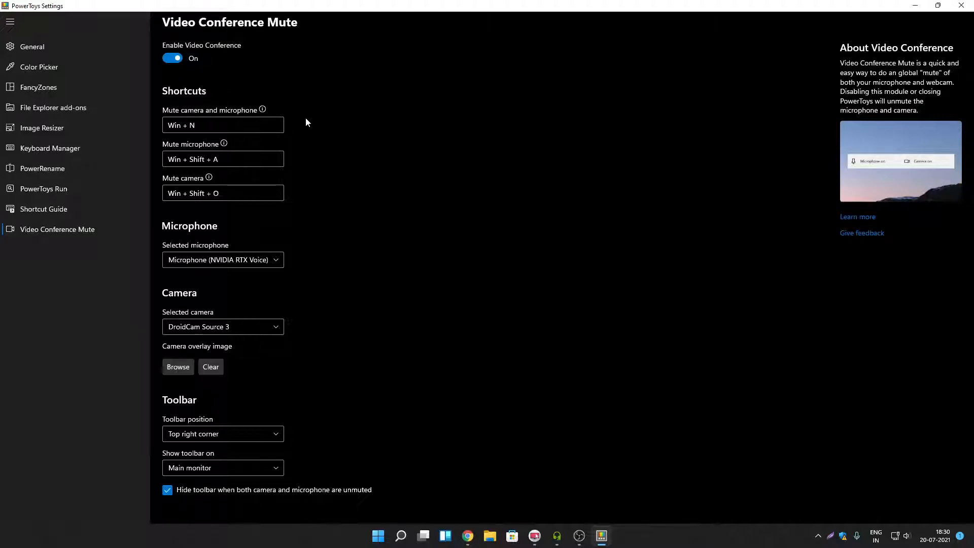
pyautogui.moveTo(292, 168)
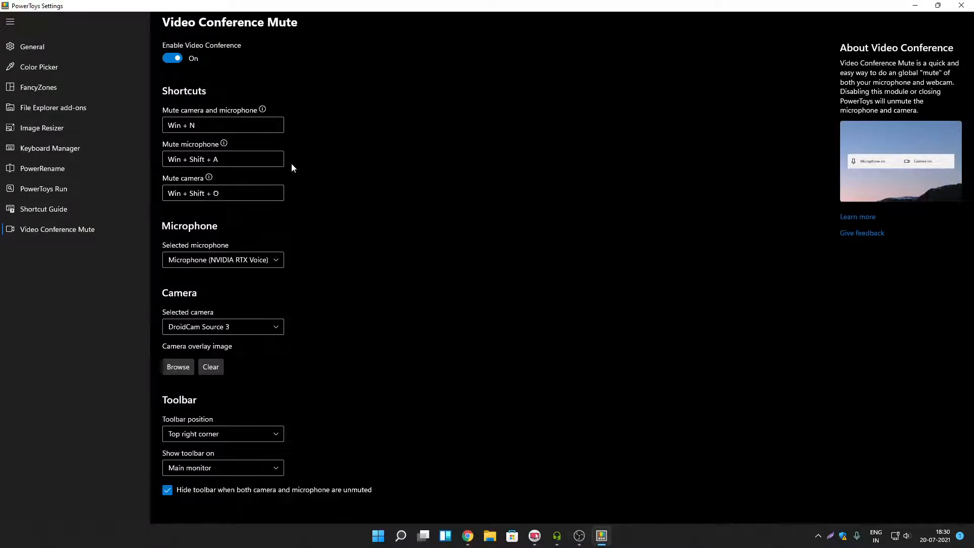
pyautogui.moveTo(291, 201)
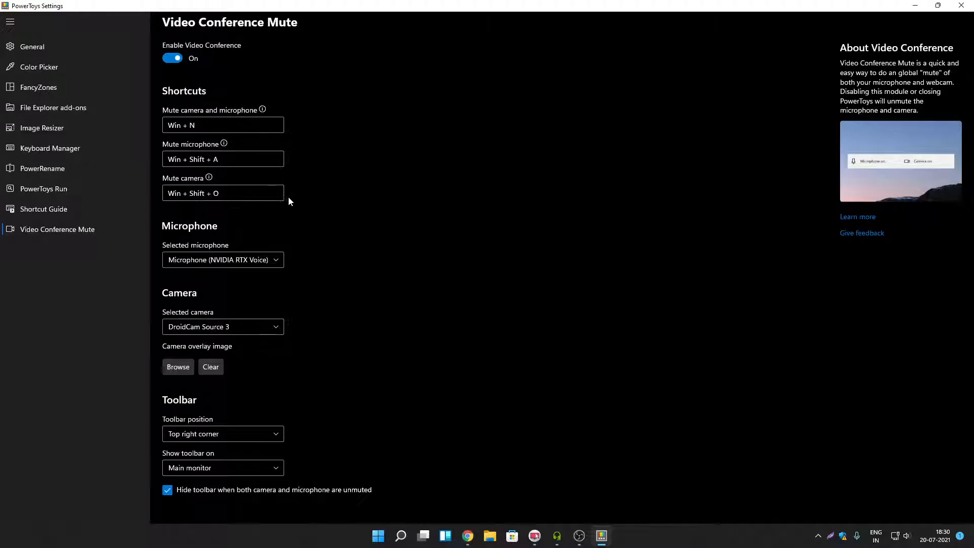
pyautogui.moveTo(575, 10)
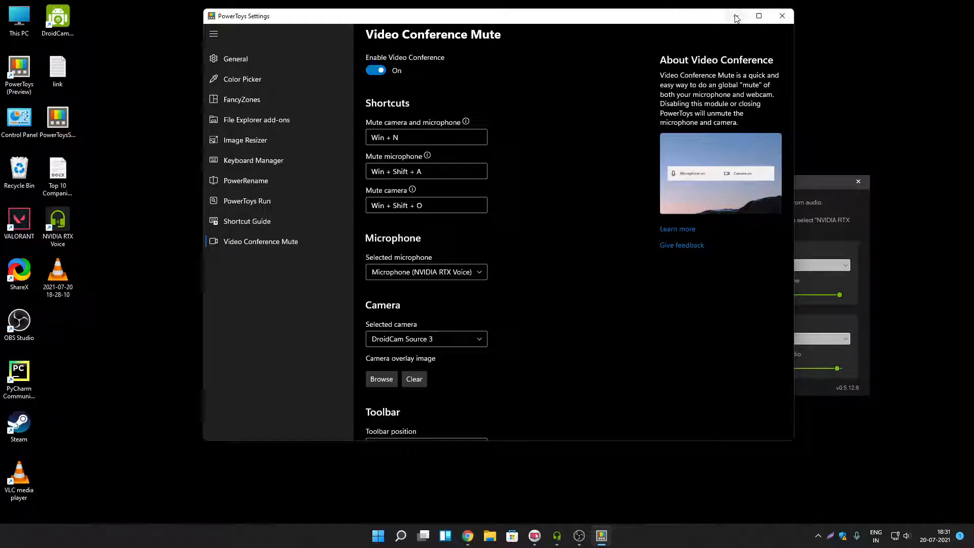
pyautogui.moveTo(735, 16)
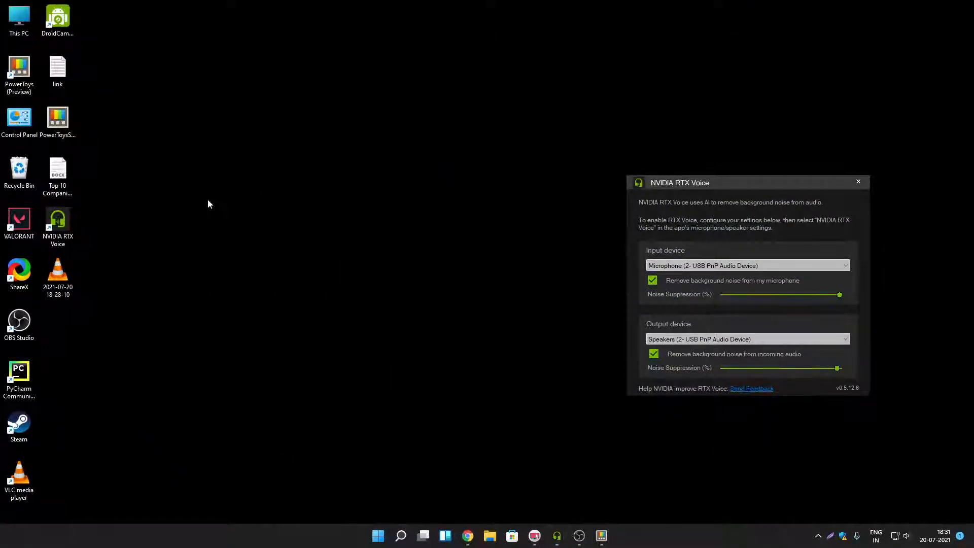
# Start a new desktop shortcut and fetch the camera settings address from the browser
pyautogui.rightClick(209, 205)
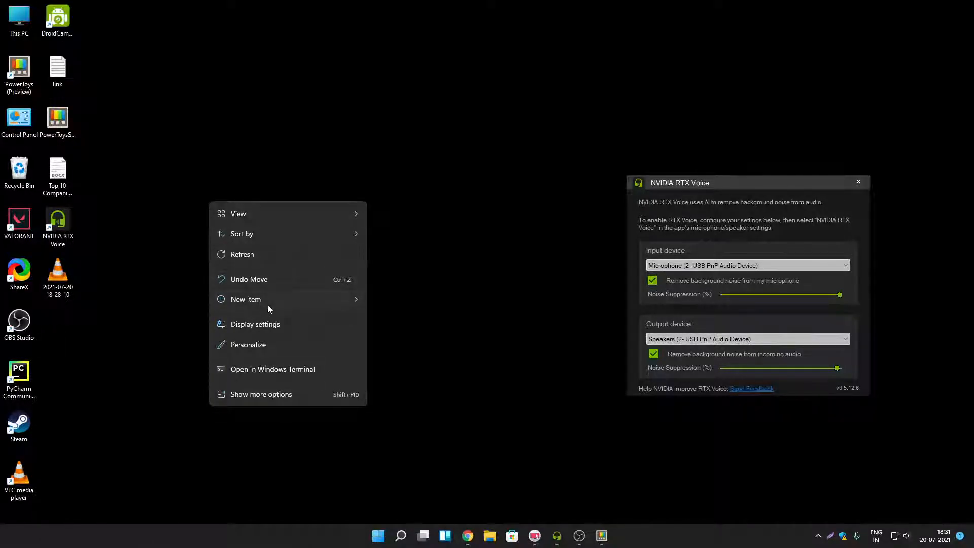
pyautogui.click(245, 299)
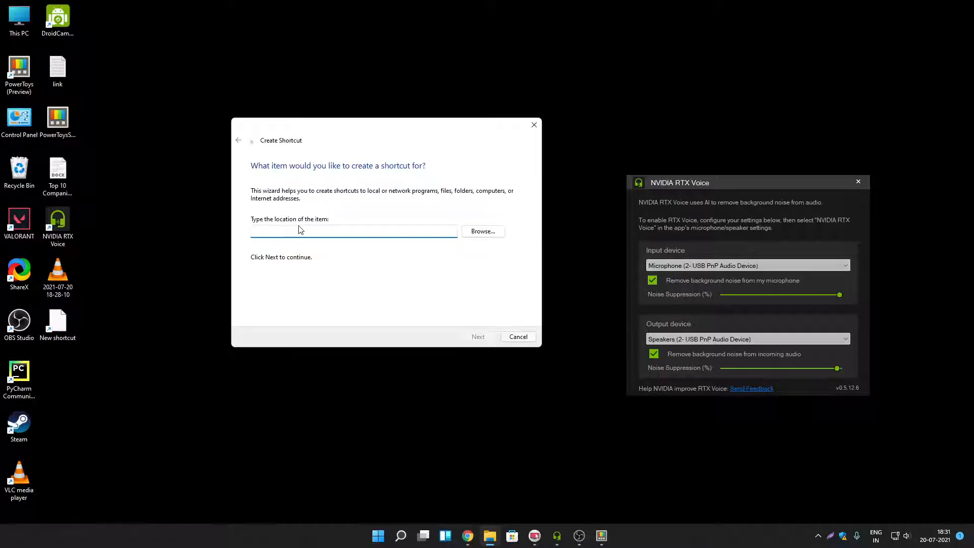
pyautogui.moveTo(467, 535)
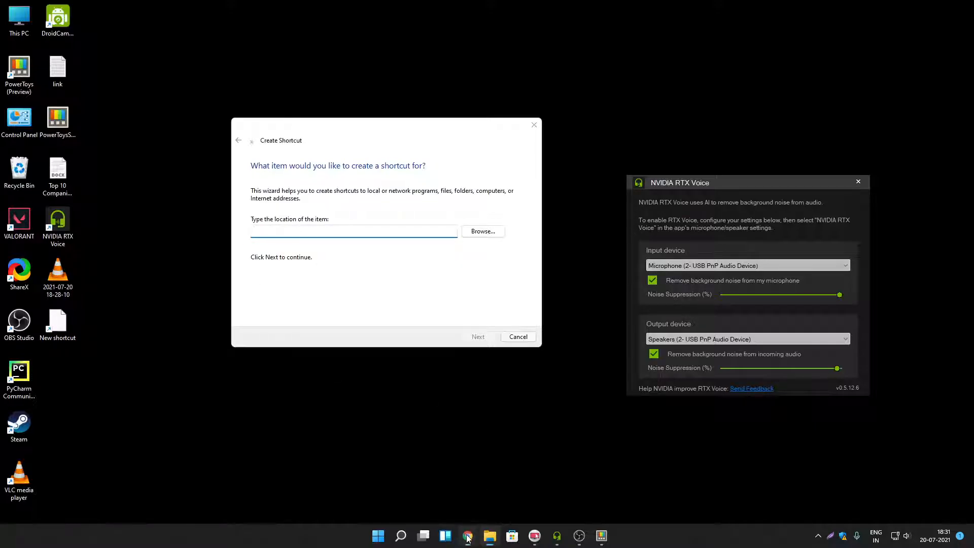
pyautogui.click(466, 536)
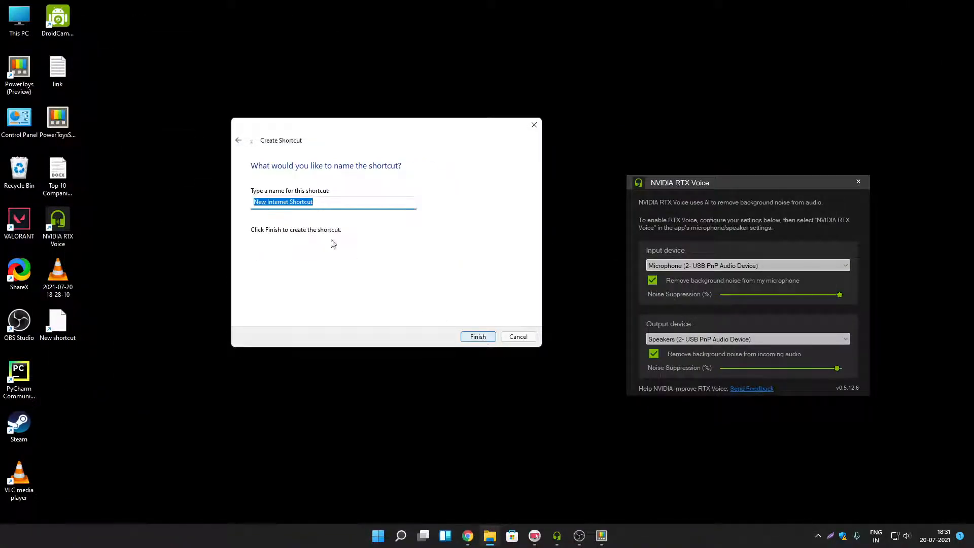
# Name the shortcut 'Turn off Camera' and finish creating it
pyautogui.write('Turn off')
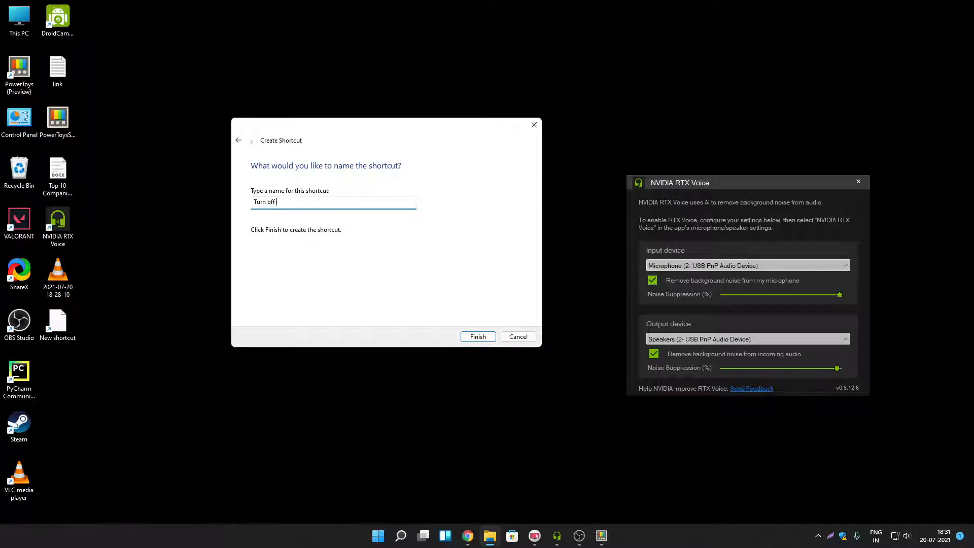
pyautogui.write('Camera')
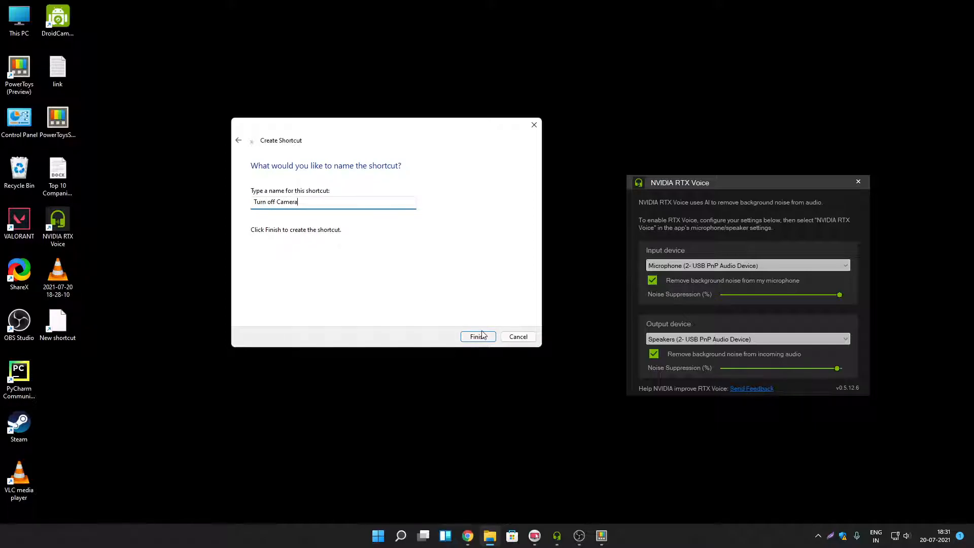
pyautogui.click(478, 336)
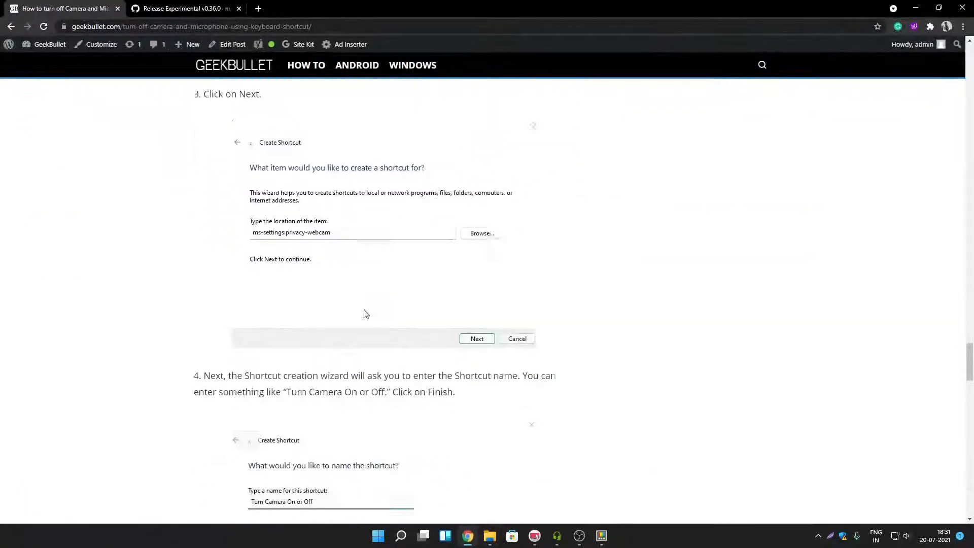
# Create a second desktop shortcut named 'Turn off Mic' for microphone settings
pyautogui.scroll(-3)
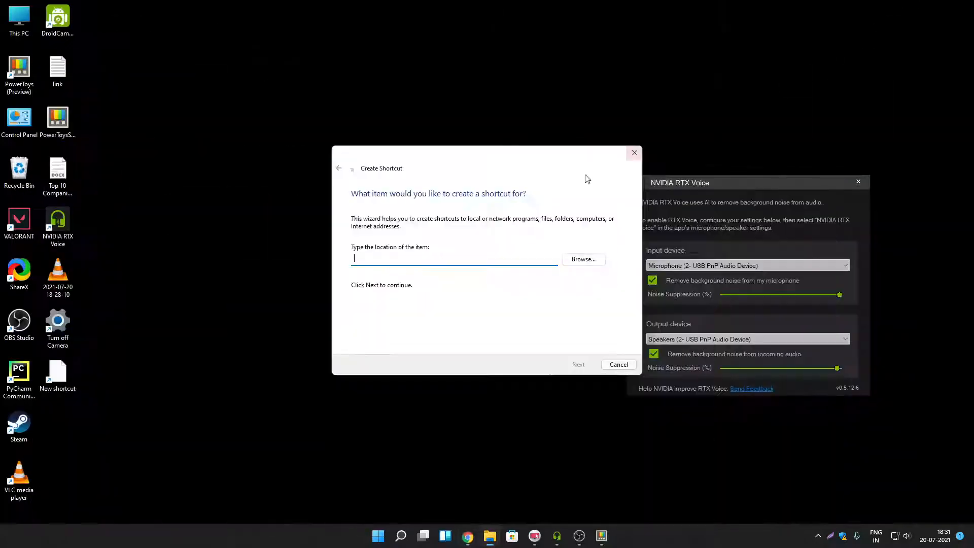
pyautogui.click(578, 364)
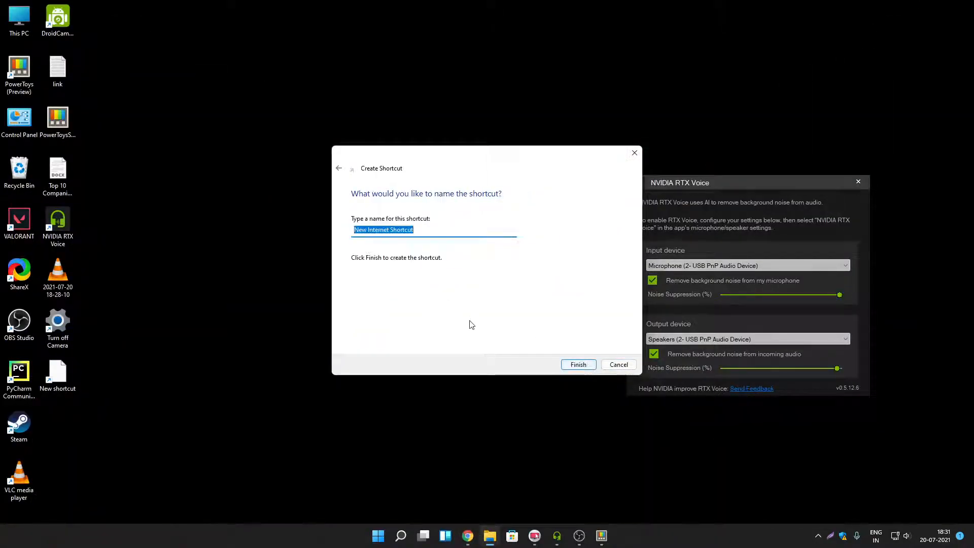
pyautogui.write('Turn off M')
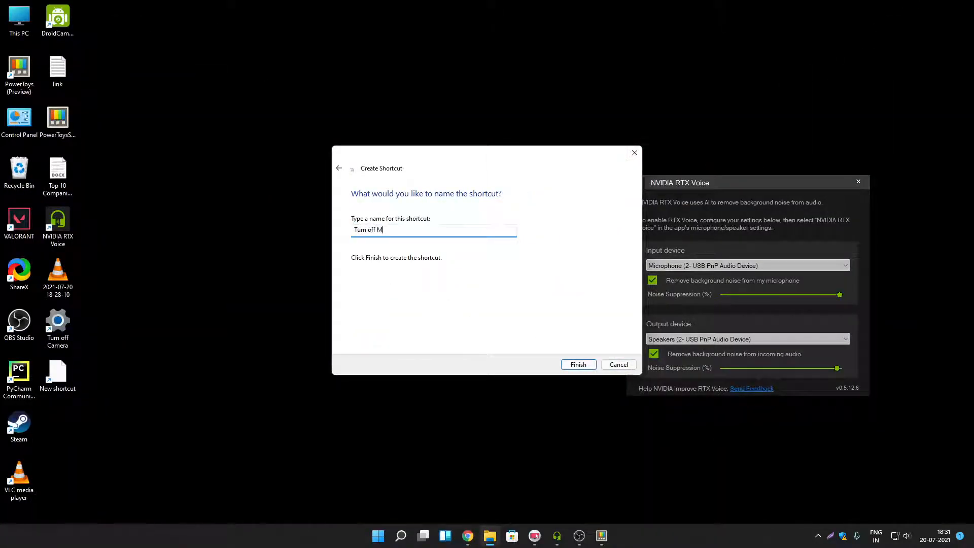
pyautogui.click(578, 364)
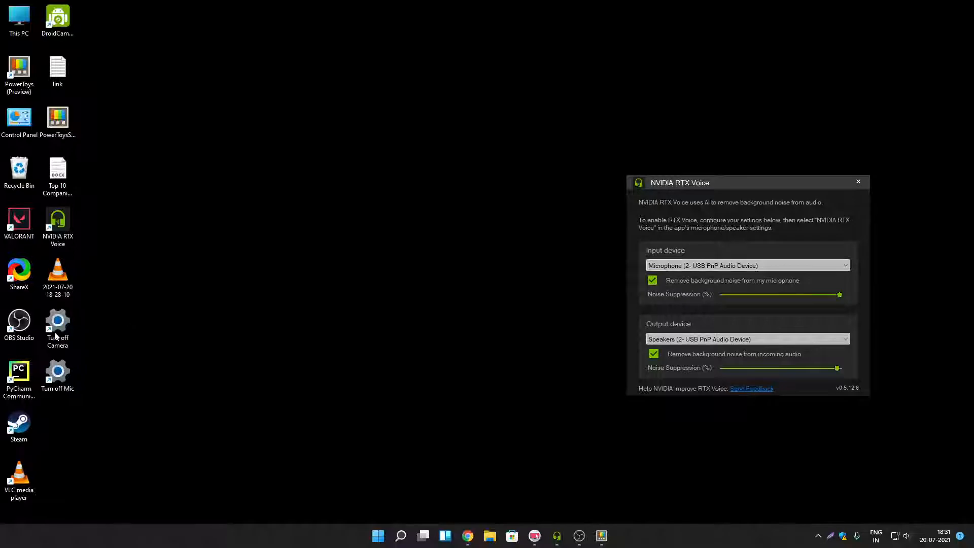
pyautogui.moveTo(87, 361)
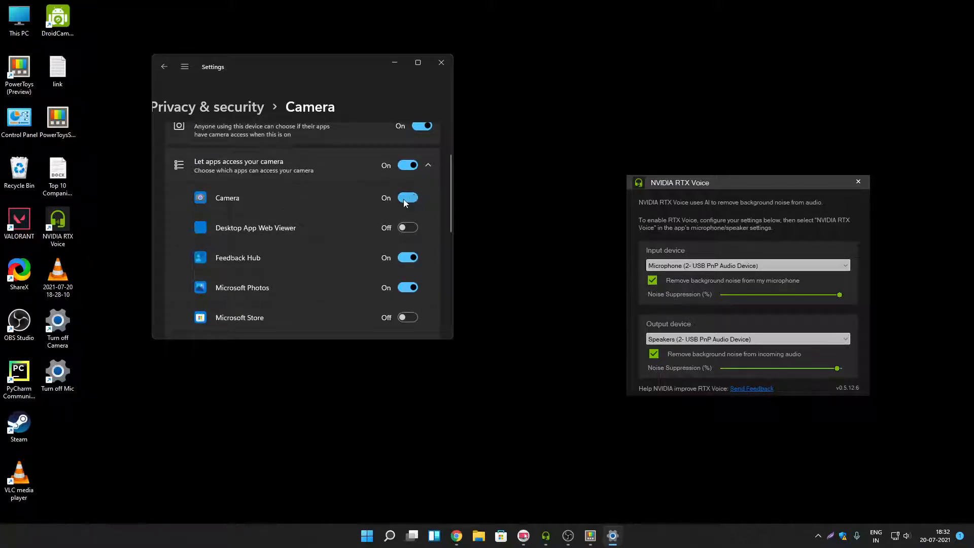
# Review the Camera privacy page, close it, then review the Microphone privacy page
pyautogui.scroll(-3)
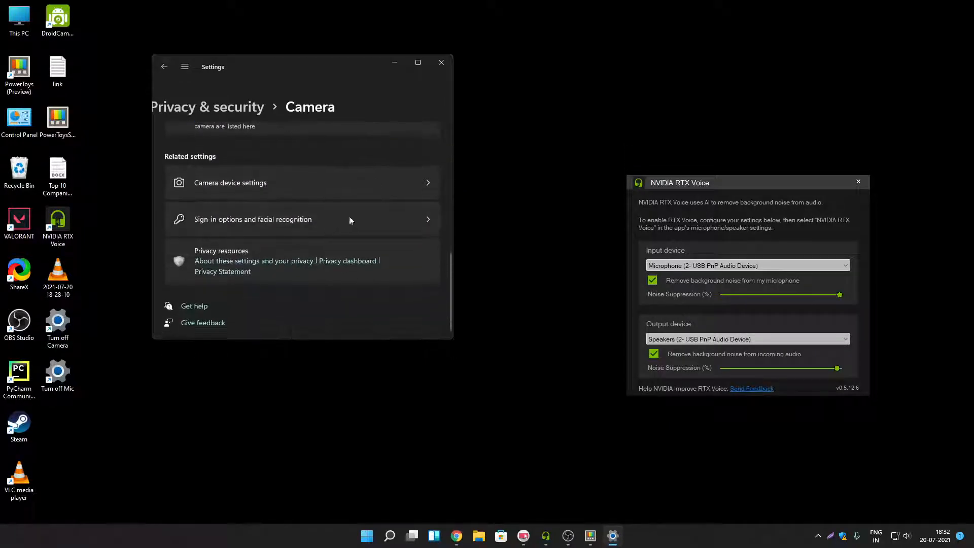
pyautogui.click(442, 63)
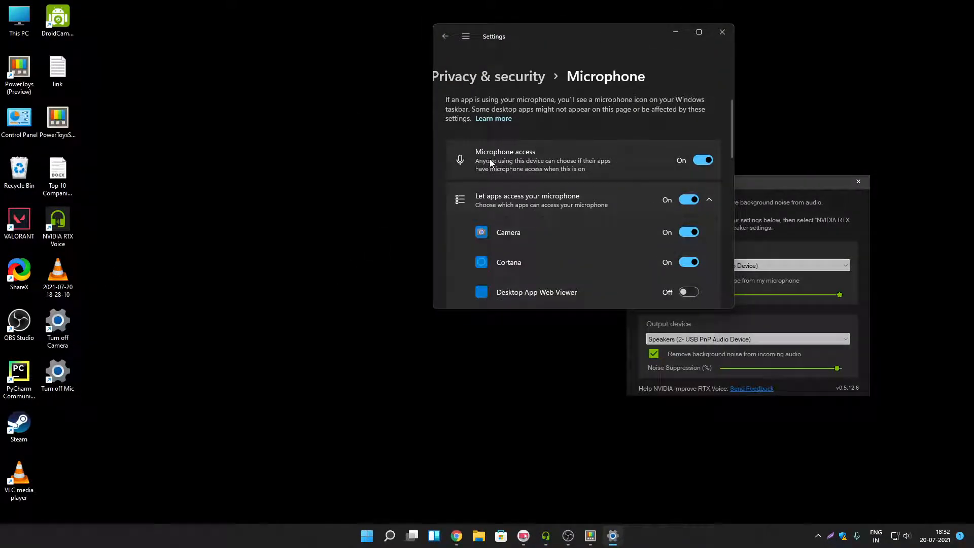
pyautogui.scroll(-3)
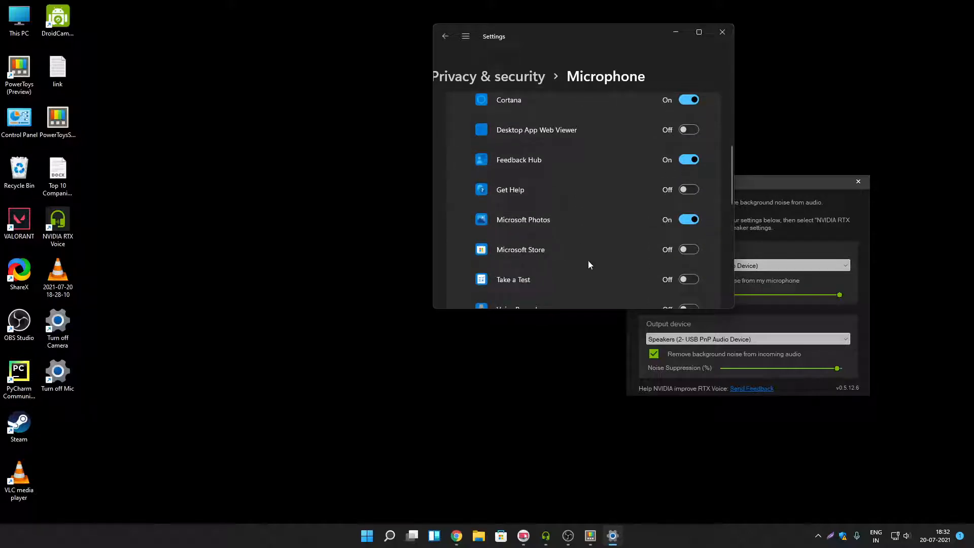
pyautogui.scroll(-3)
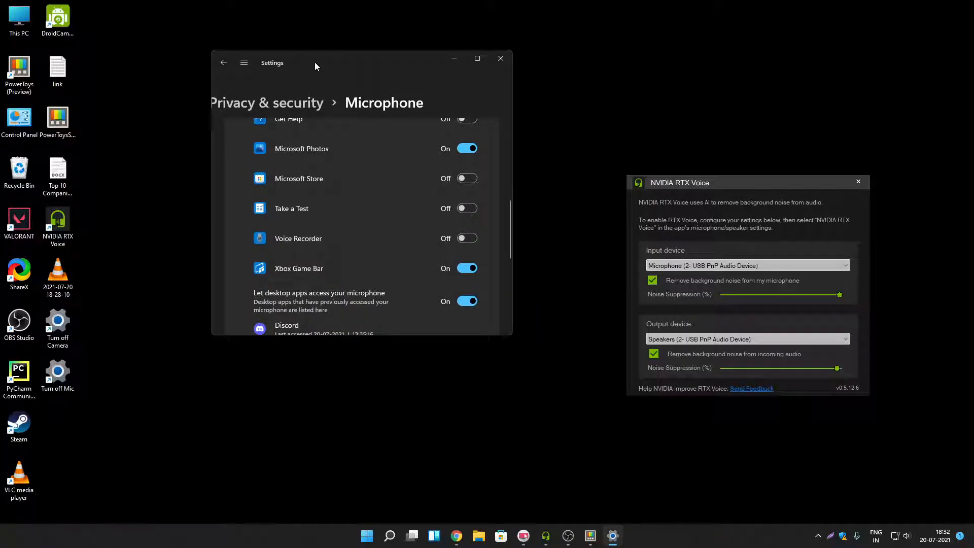
pyautogui.moveTo(320, 65)
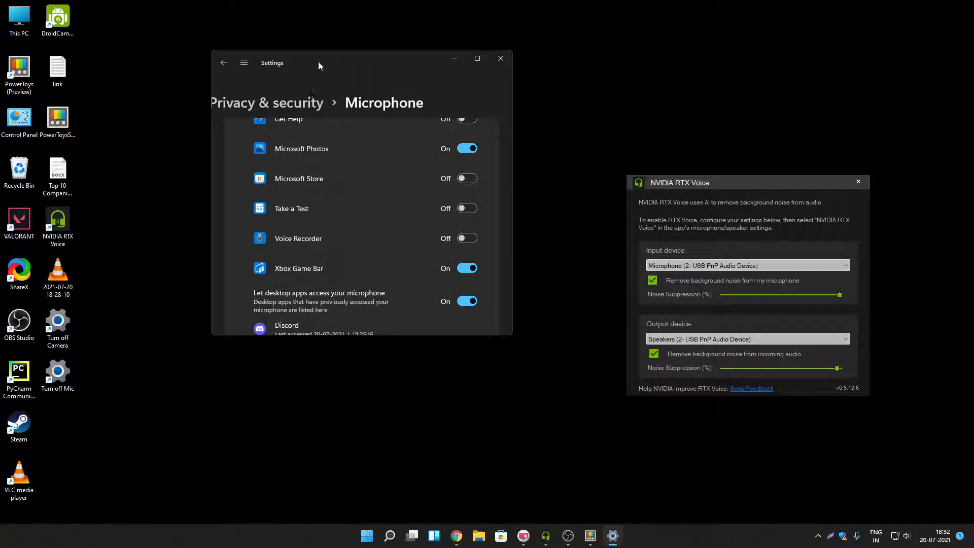
pyautogui.moveTo(402, 65)
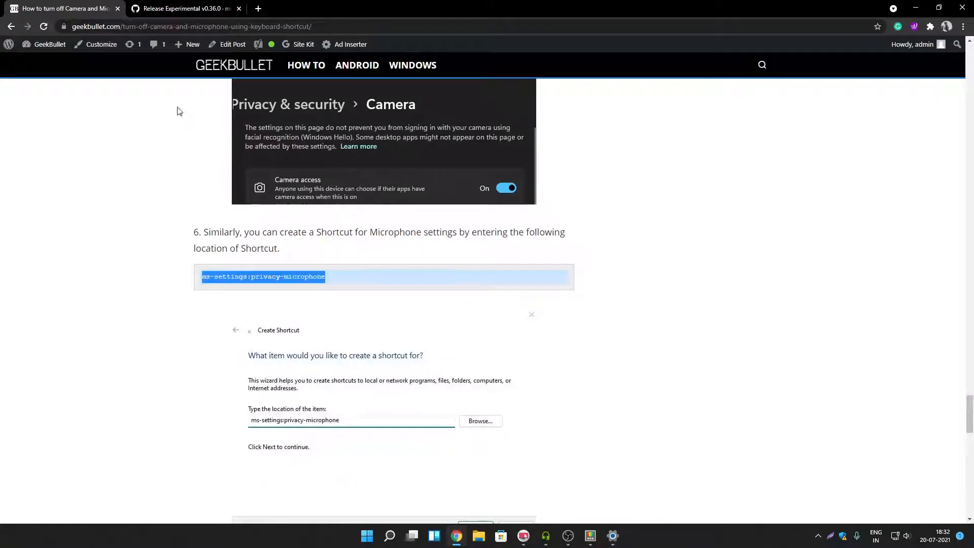
# Scroll the GeekBullet article back up to its title
pyautogui.scroll(-3)
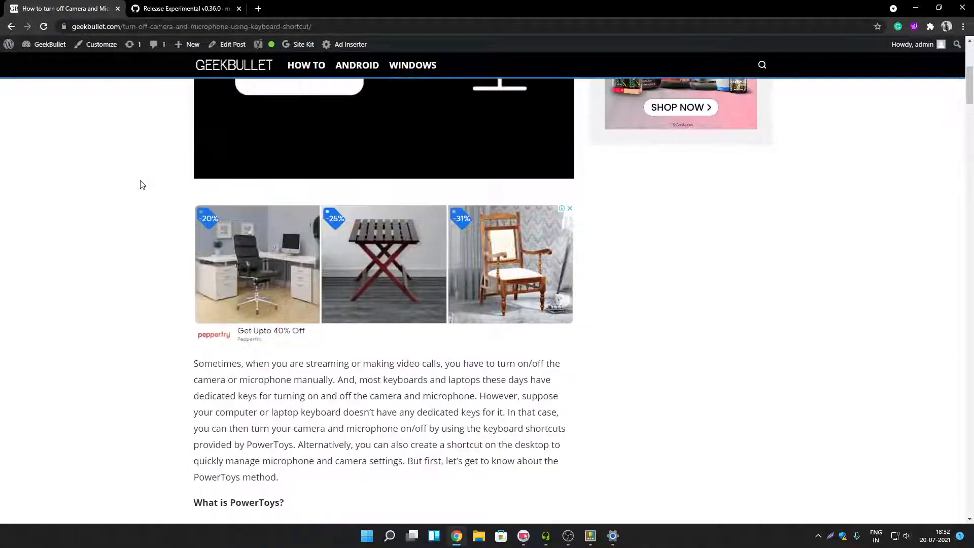
pyautogui.scroll(3)
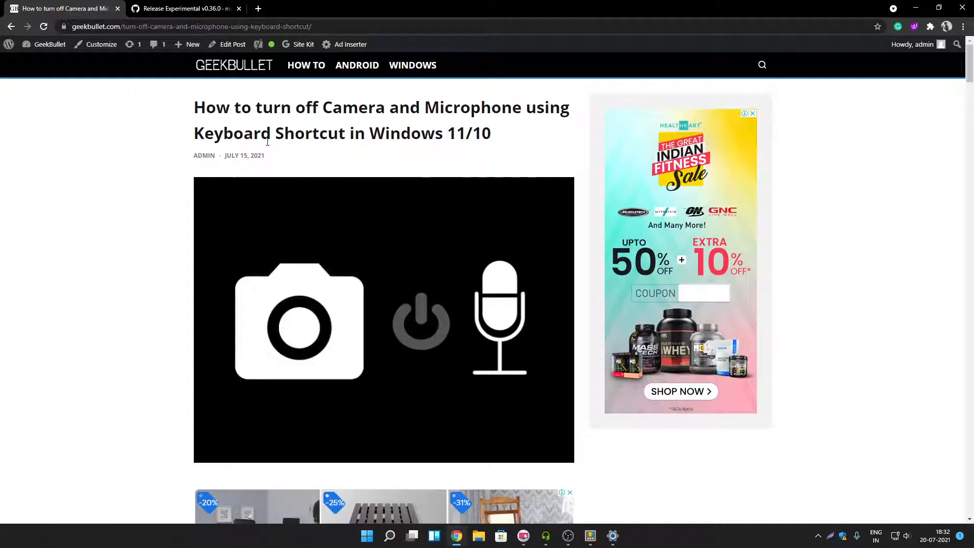
pyautogui.moveTo(141, 142)
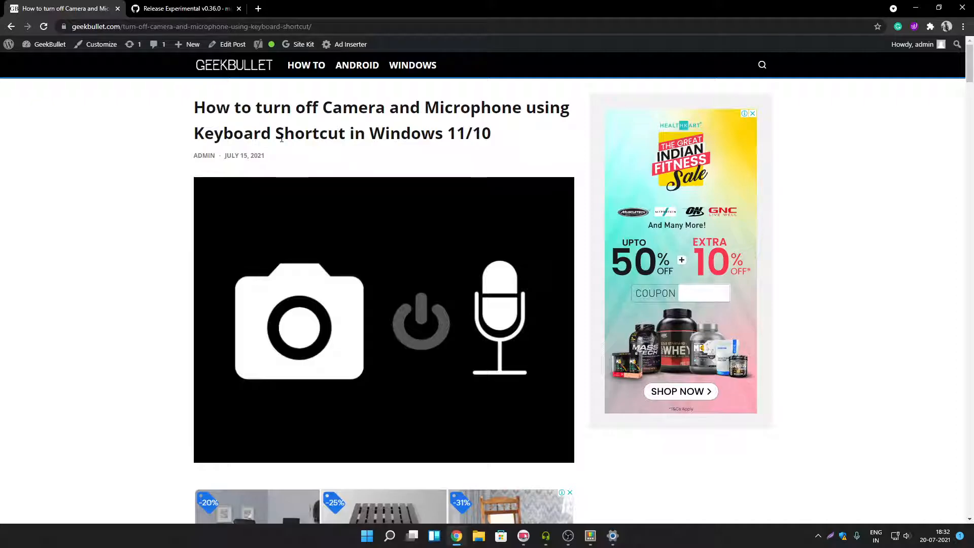
pyautogui.moveTo(195, 73)
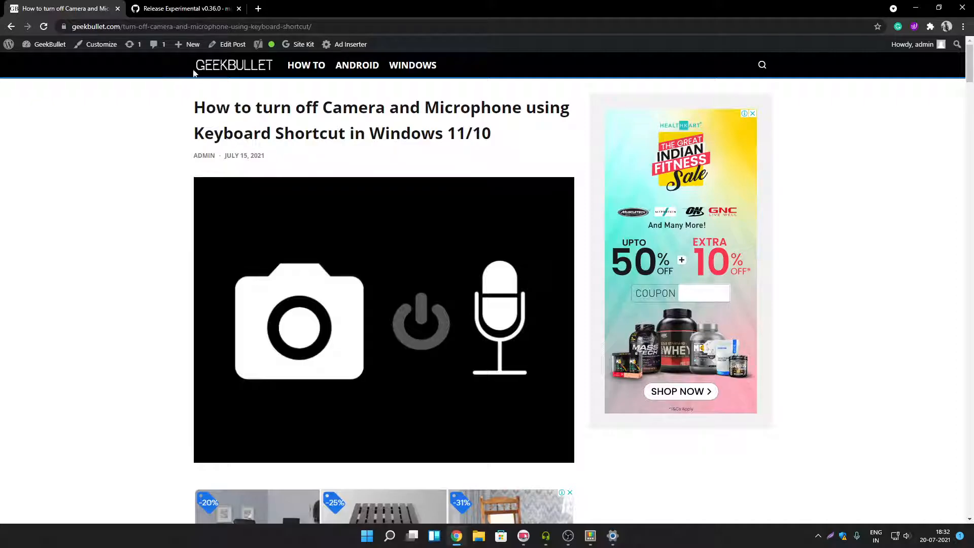
pyautogui.moveTo(369, 97)
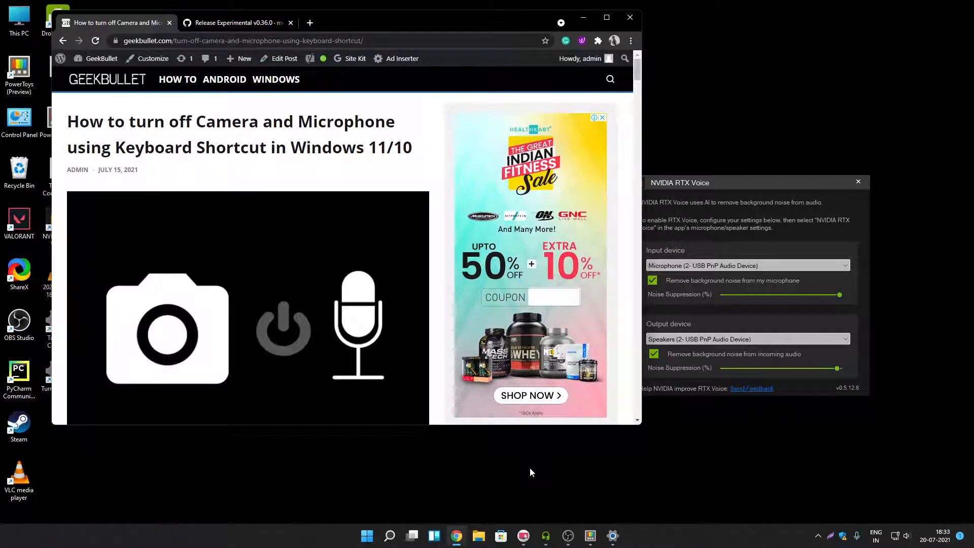
pyautogui.moveTo(578, 536)
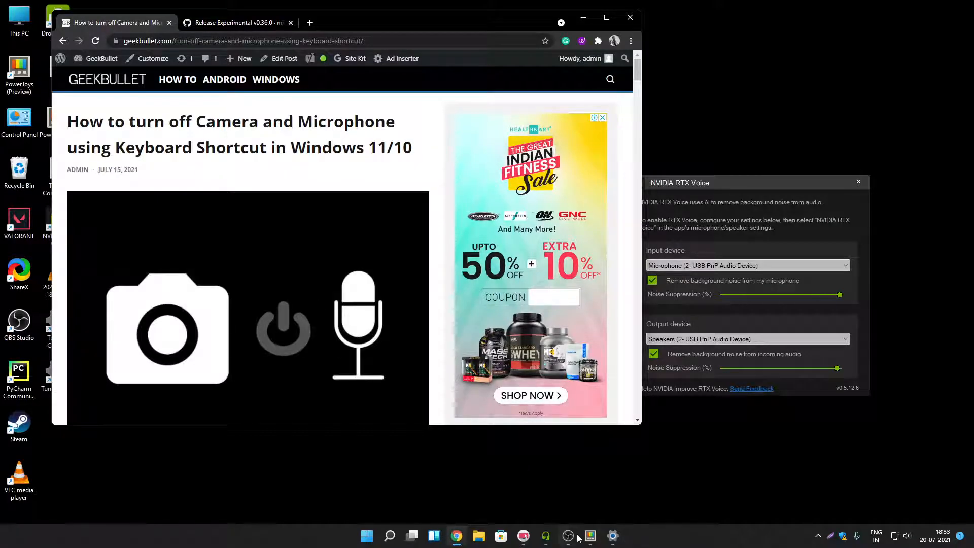